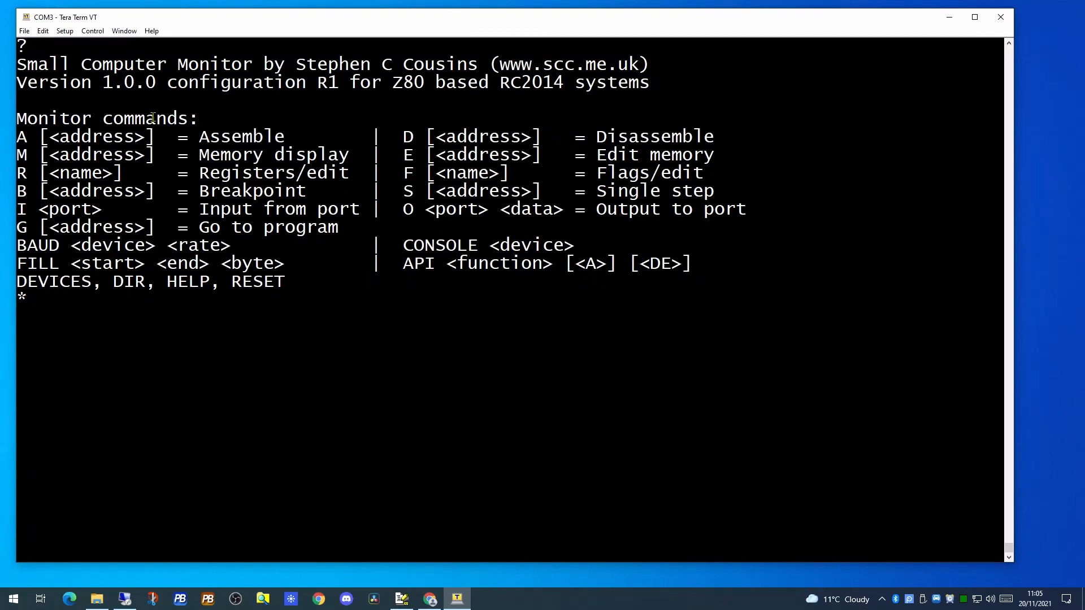
- Dump the RC2014 memory from 8000 to 8050 in the monitor
text(m 80)
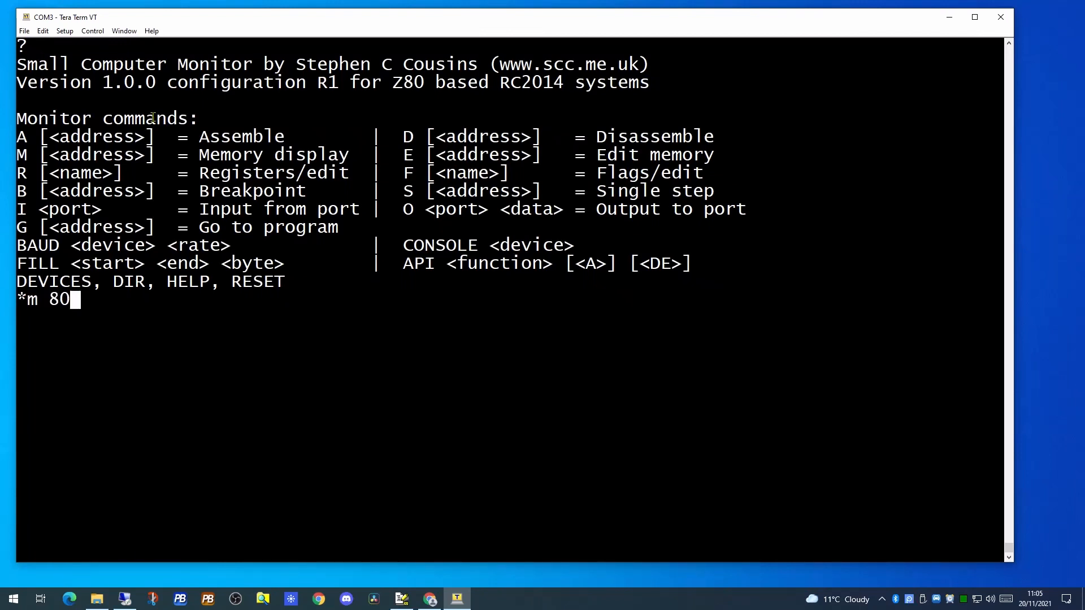
text(00 80)
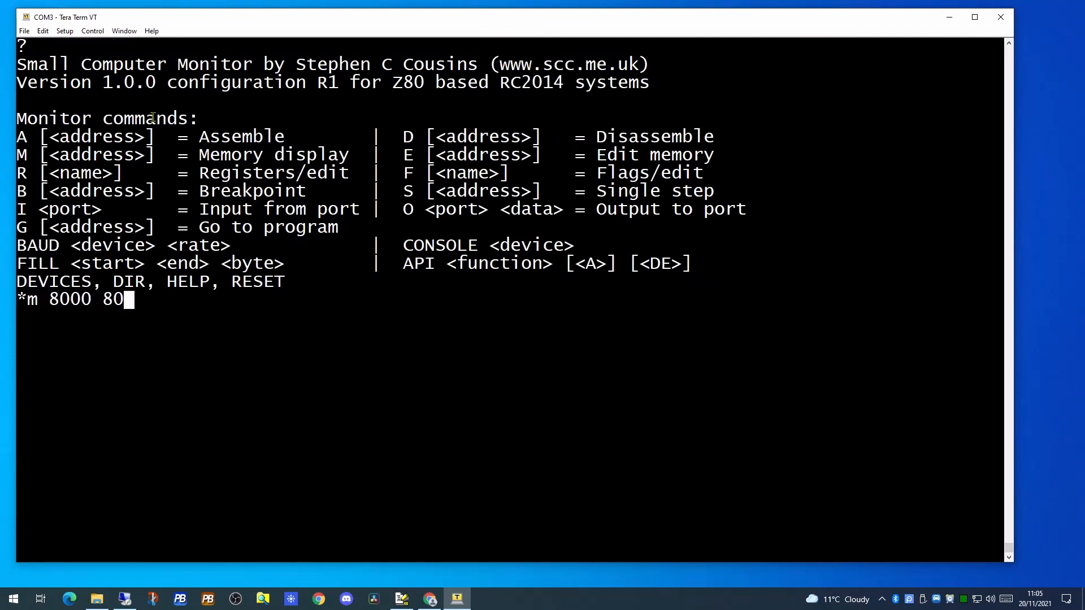
key(Return)
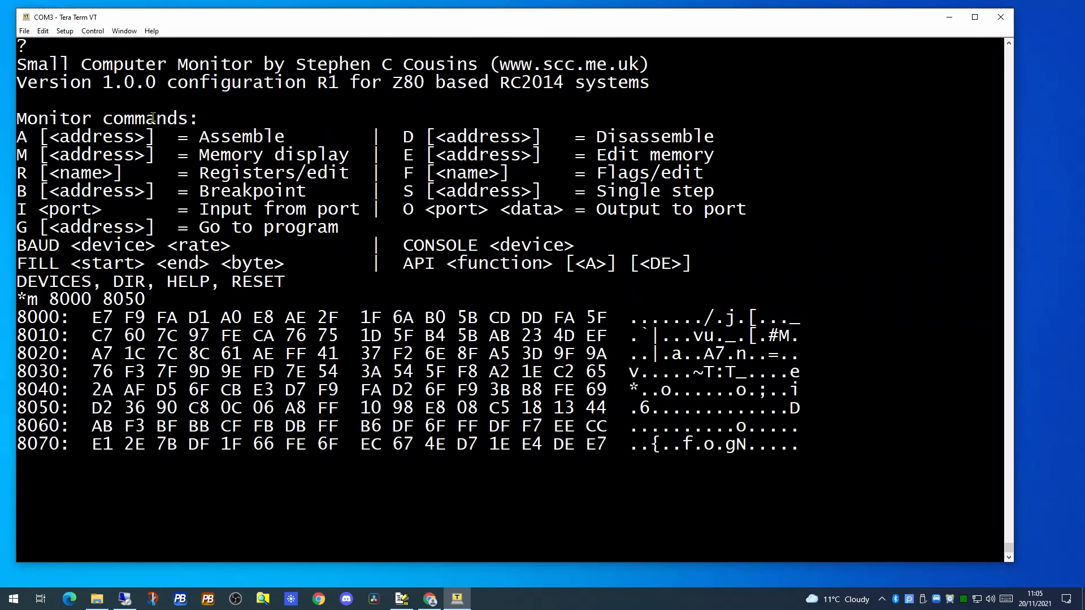
- Fill memory 8000 to 8200 with 00 bytes
text(fi)
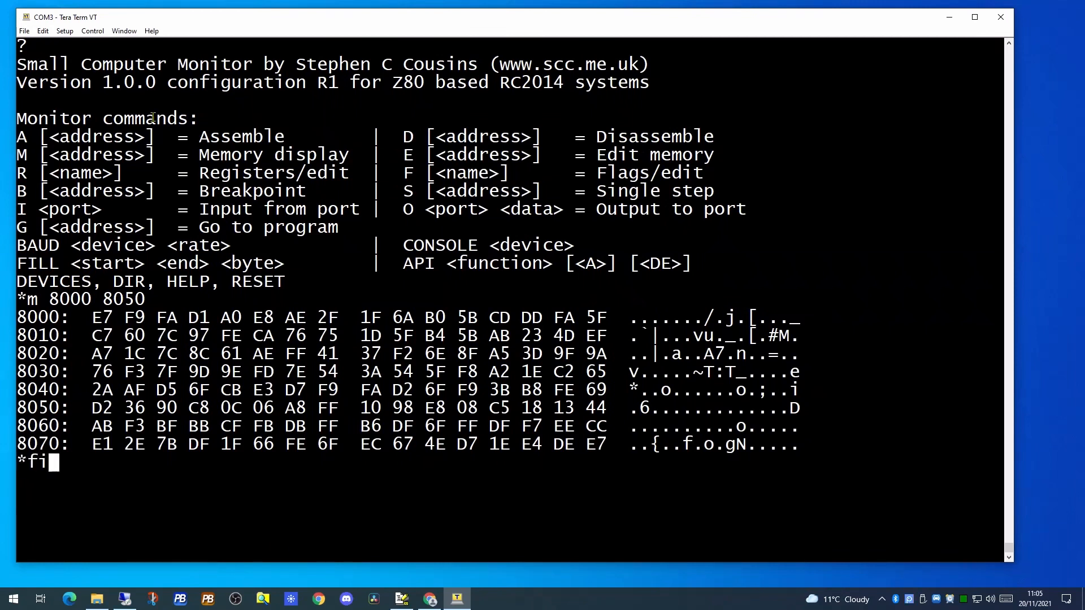
text(ll 8)
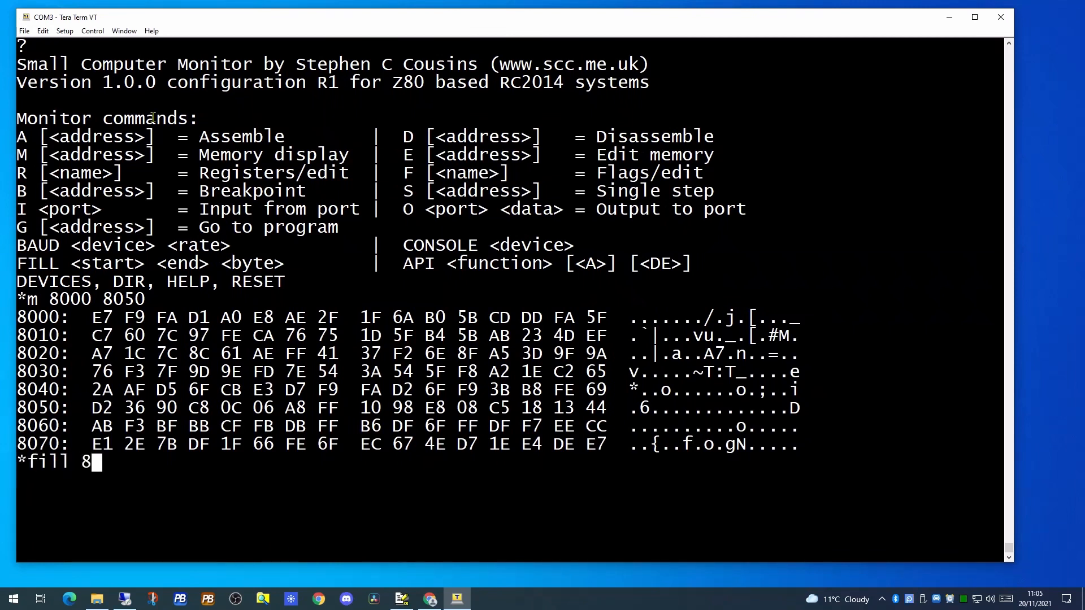
text(000 8)
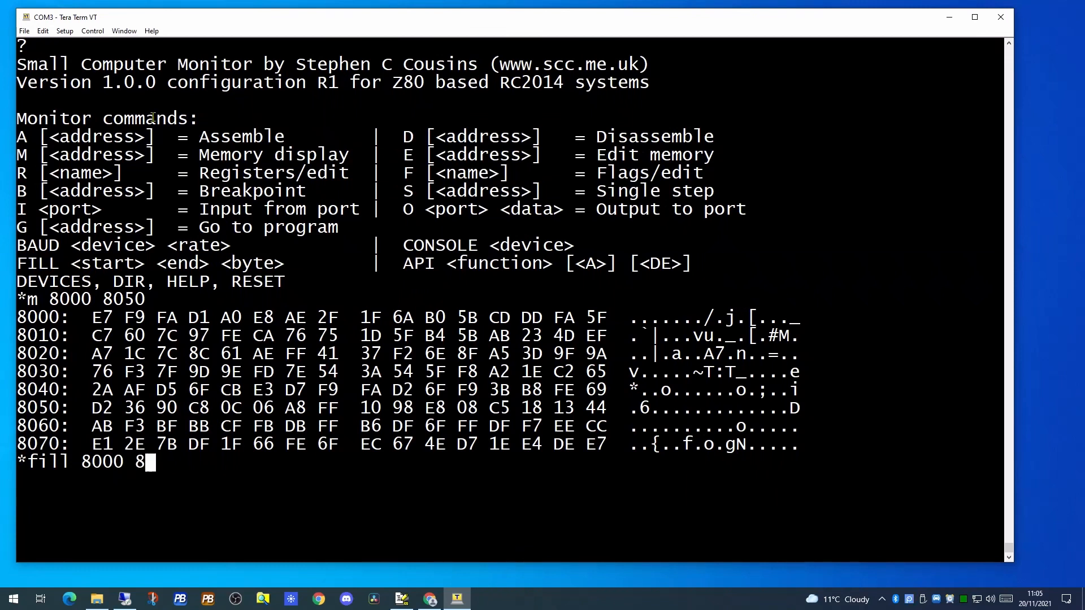
text(200 00)
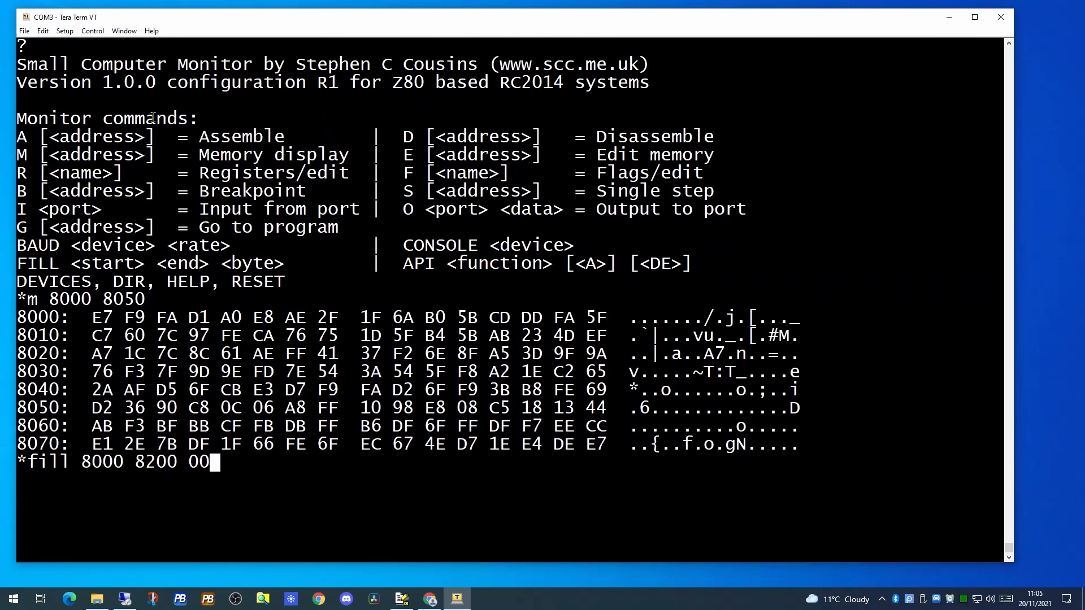
key(Return)
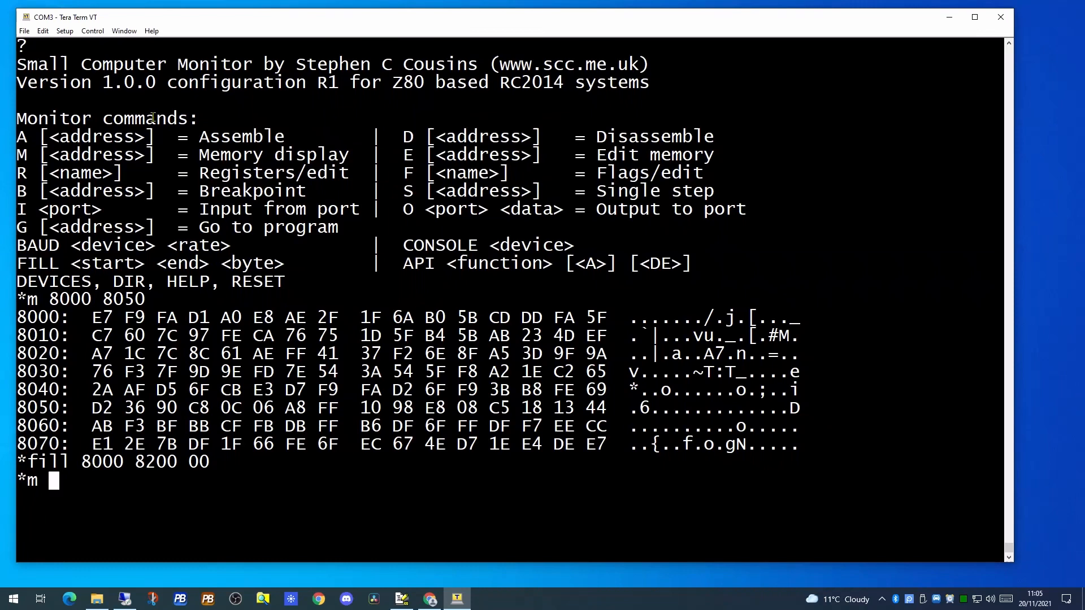
- Redisplay memory from 8000 to confirm the region is zeroed
text(8000 8)
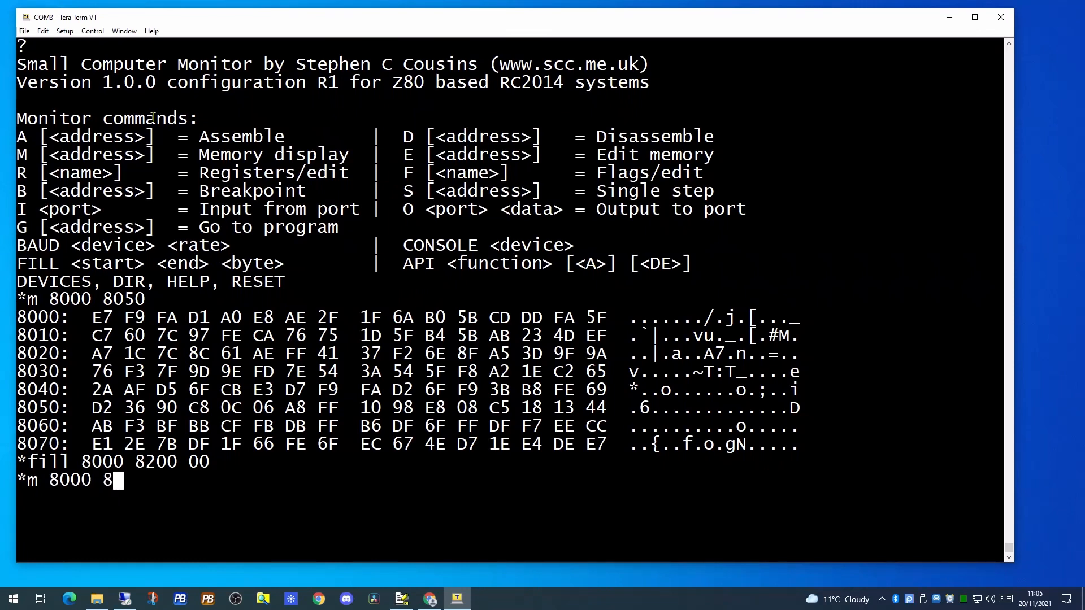
text(5)
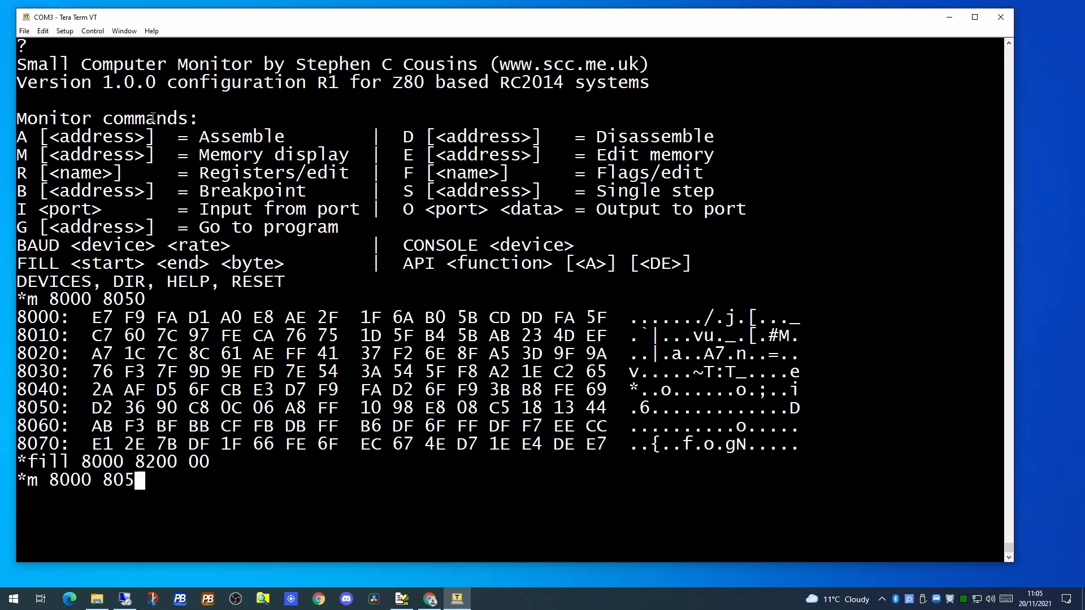
key(Return)
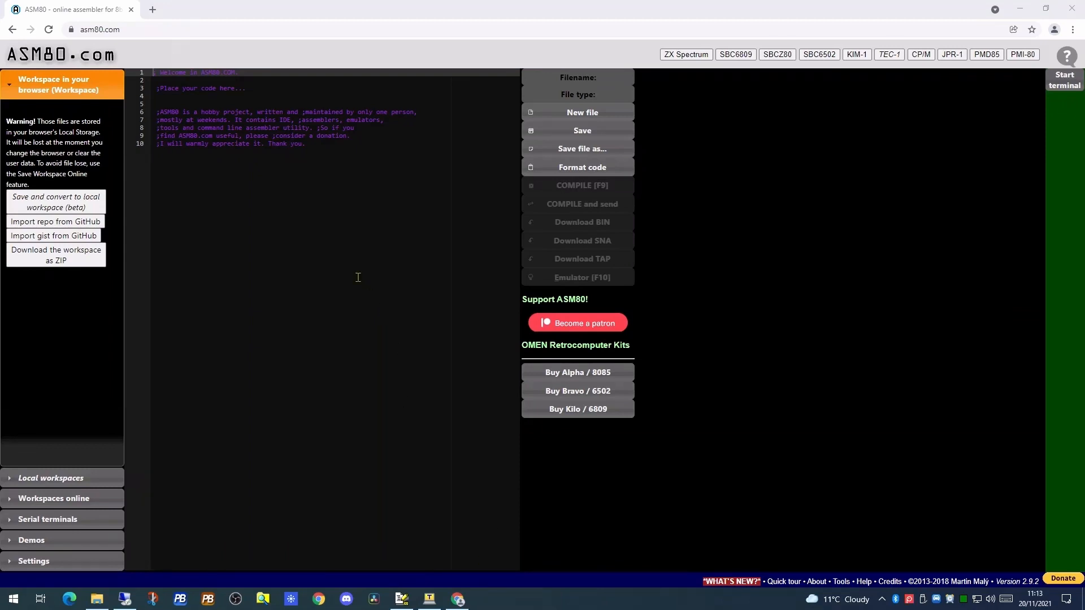
mouse_move(494, 94)
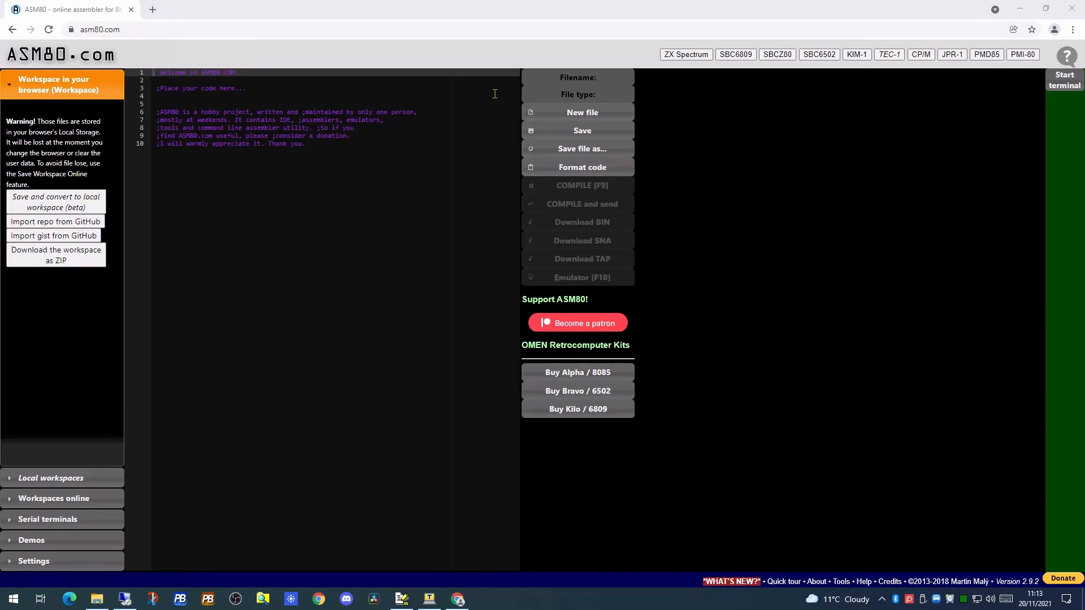
- Create a new Zilog Z80 source file named TestFile in the workspace
click(581, 112)
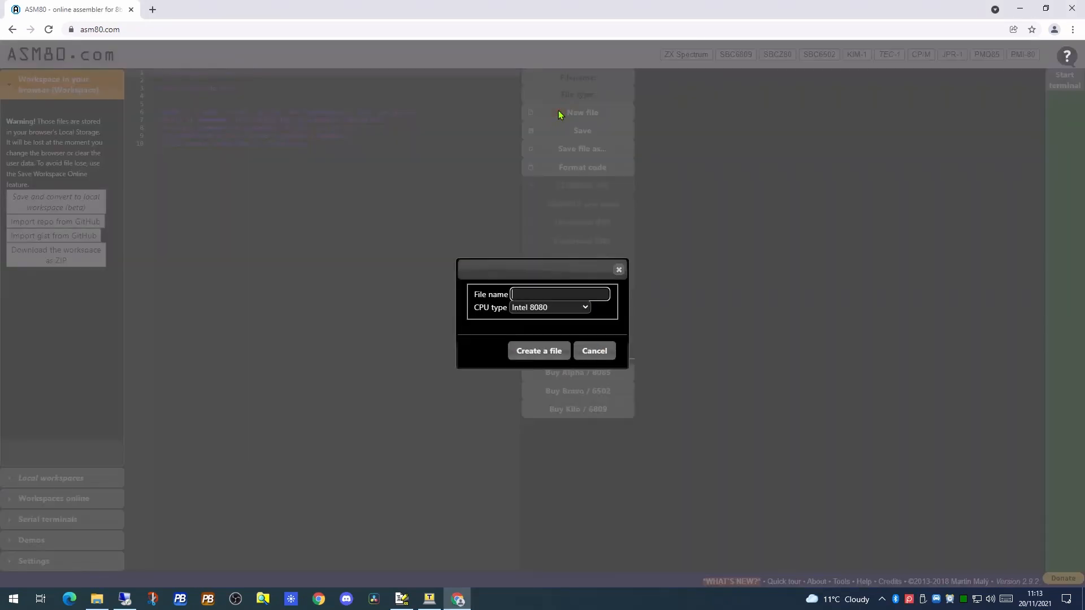
click(584, 307)
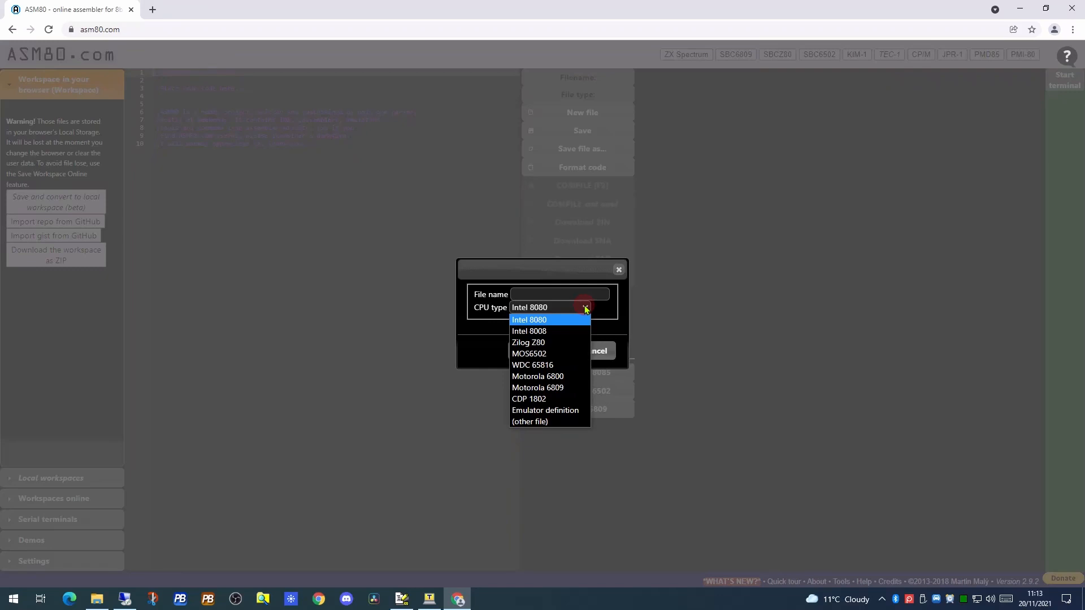
click(528, 341)
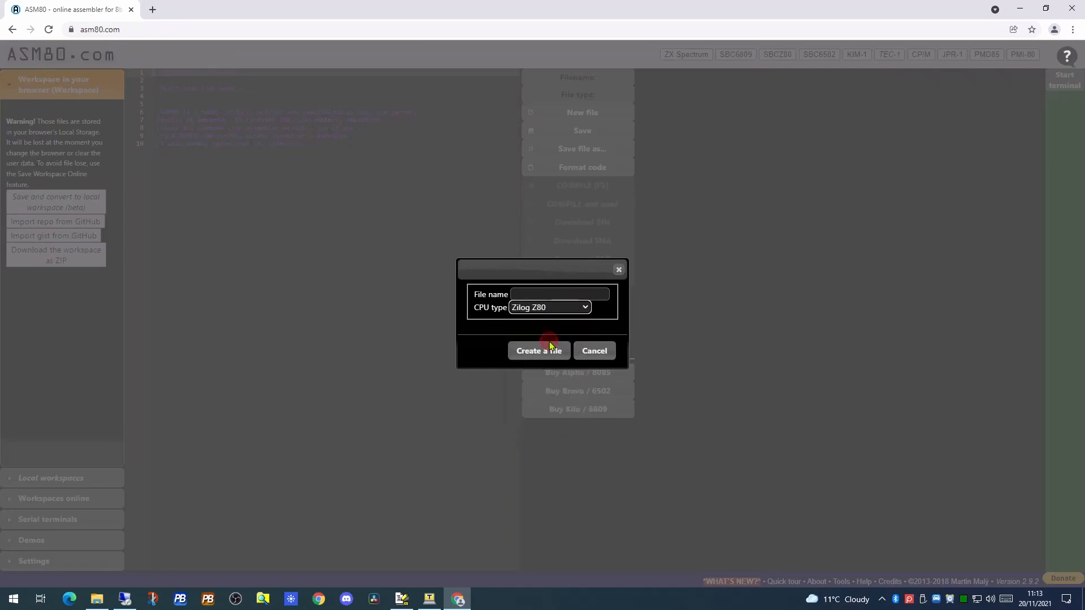
text(t)
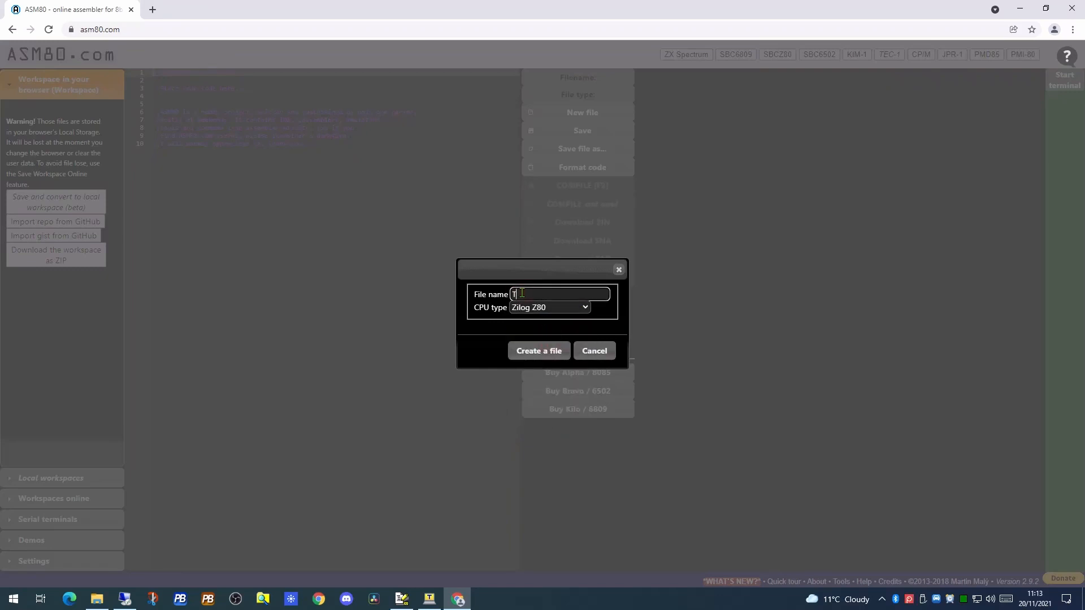
text(estFile)
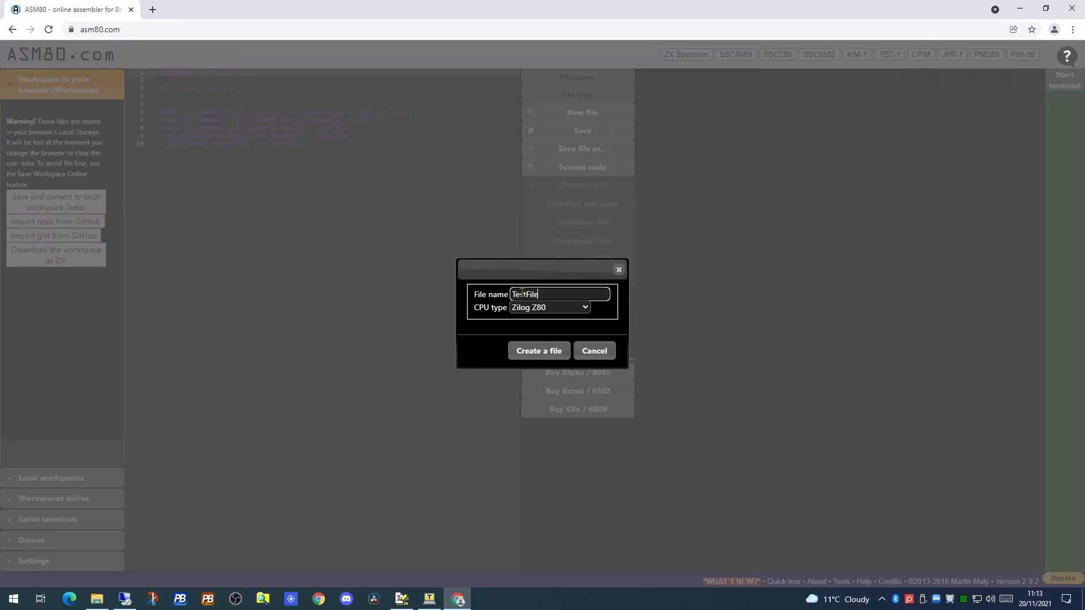
click(538, 350)
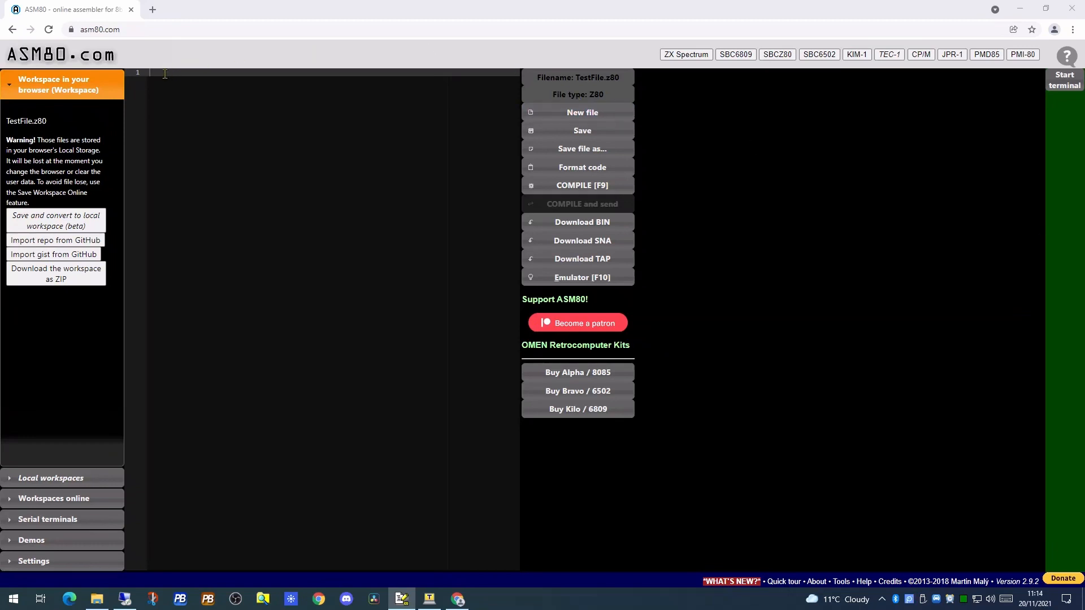
- Paste the OLED test assembly source into TestFile.z80 and save it
right_click(164, 74)
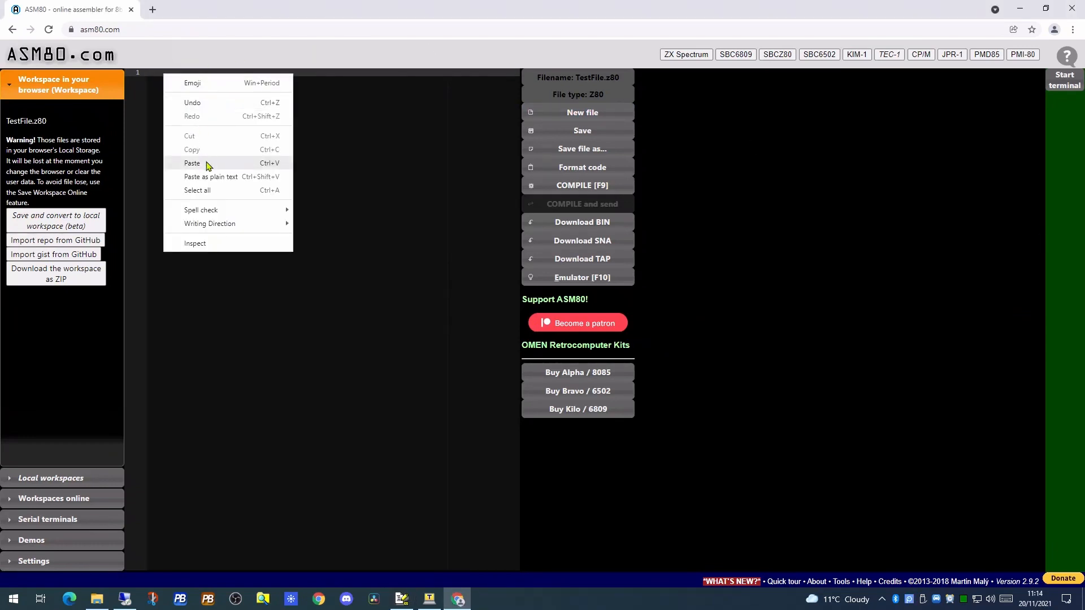
click(192, 163)
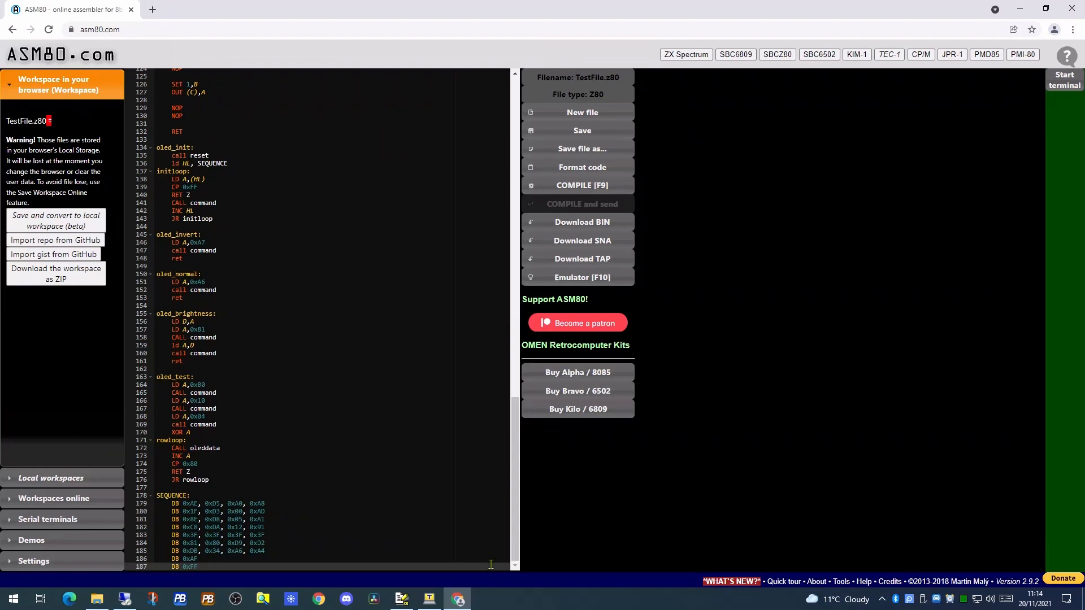
scroll(up, 3)
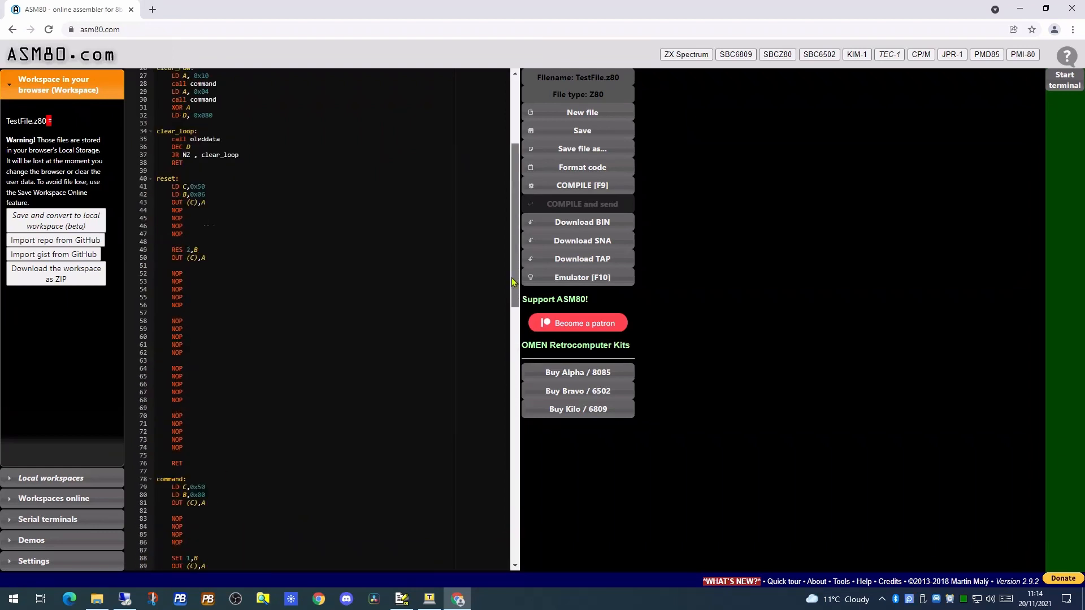
scroll(up, 3)
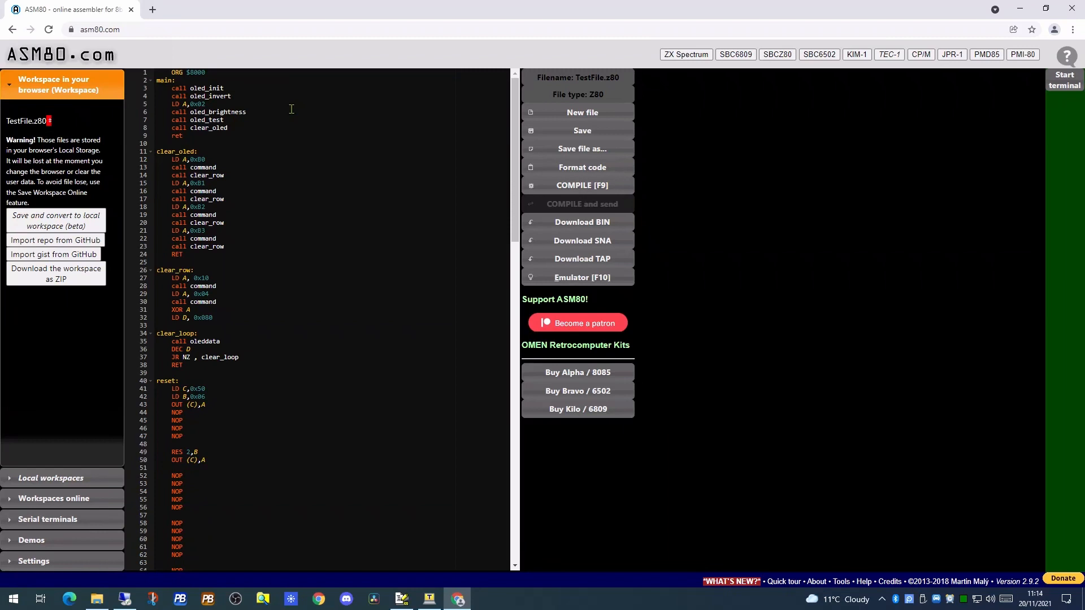
mouse_move(49, 127)
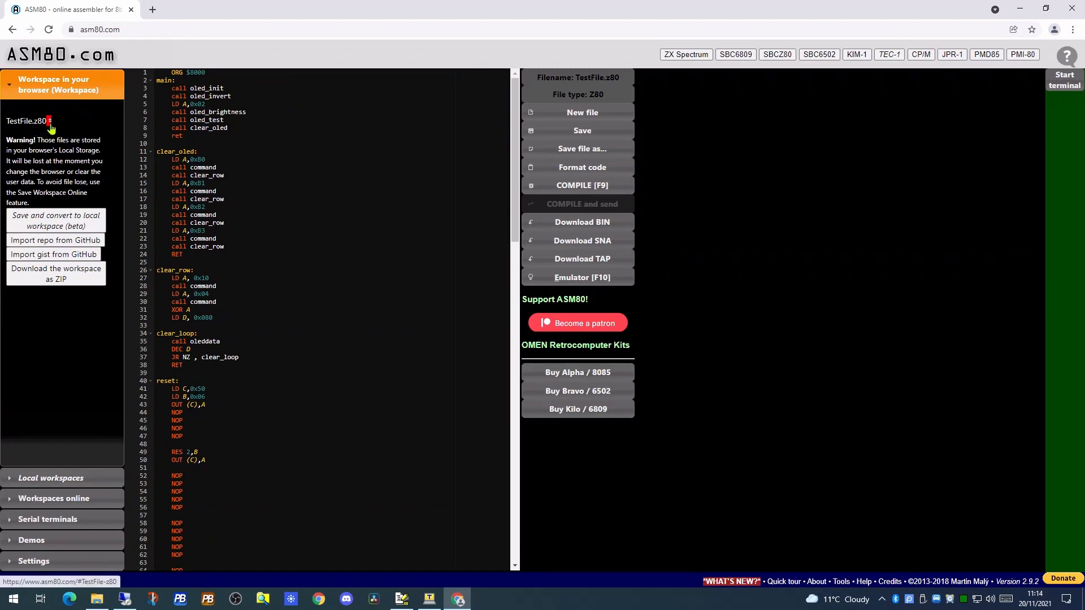
mouse_move(582, 131)
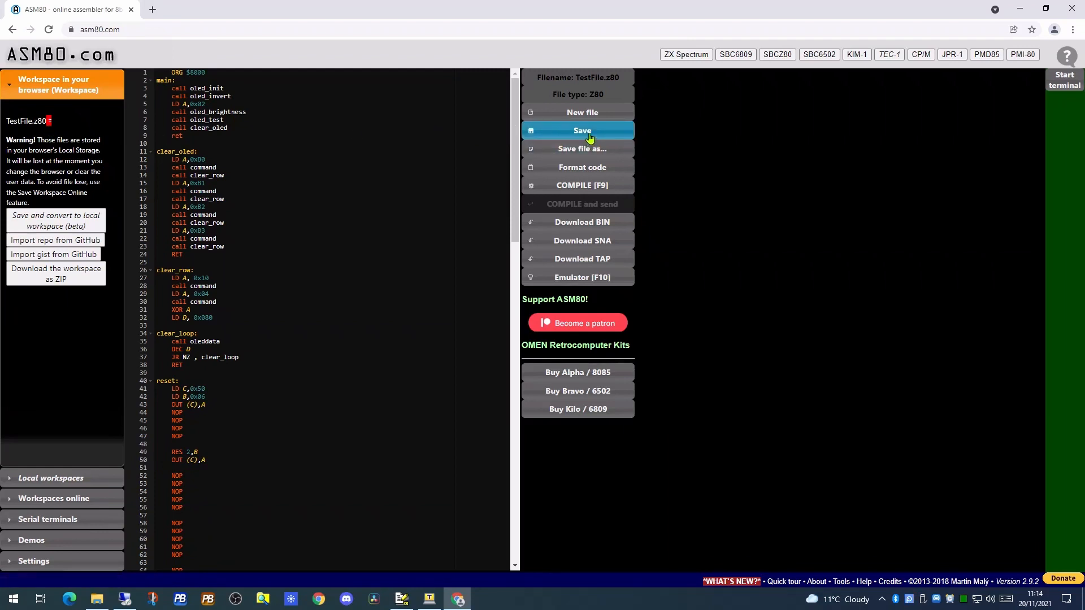
click(580, 131)
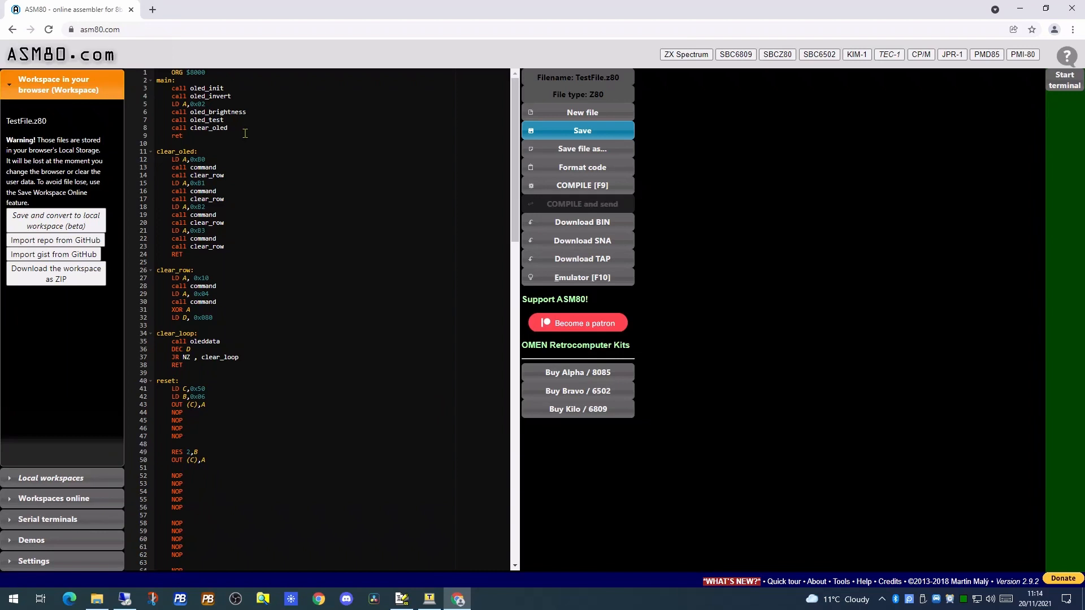
mouse_move(582, 167)
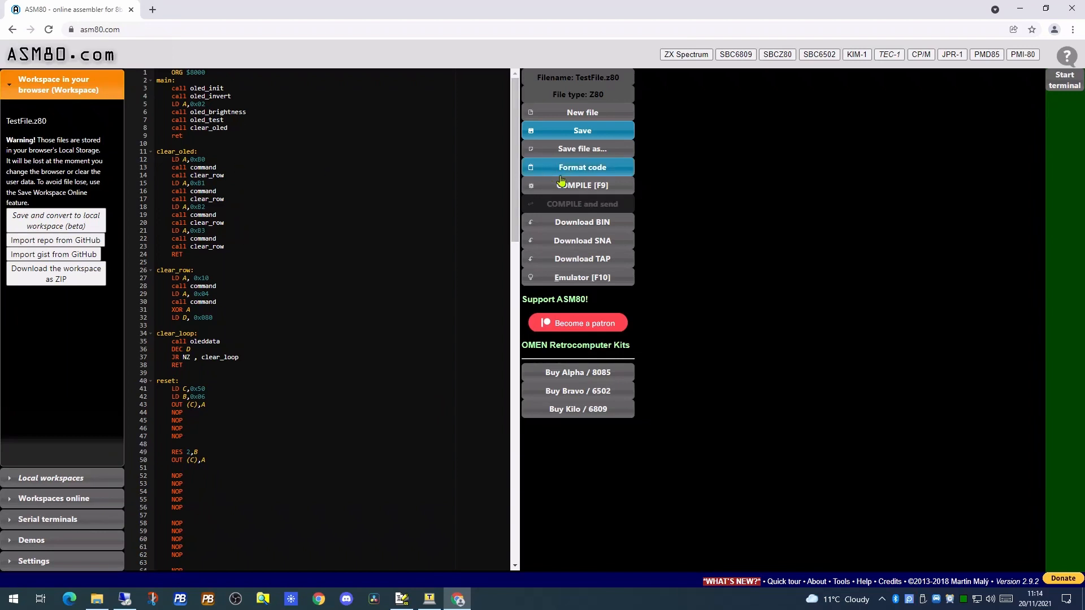
- Compile the source to TestFile.z80.hex and acknowledge the 187-line success report
click(582, 184)
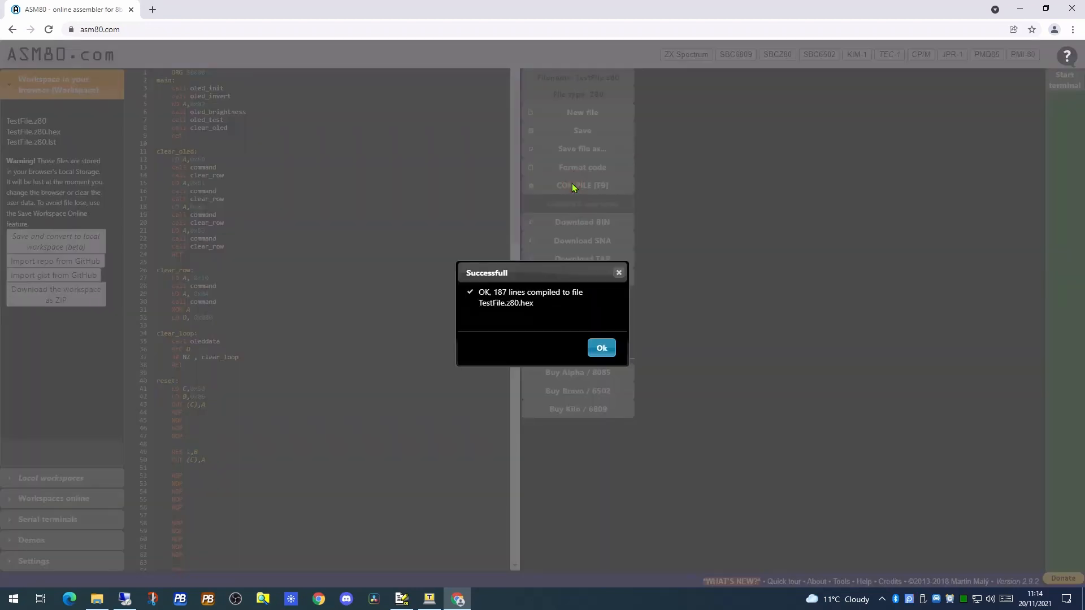
mouse_move(480, 304)
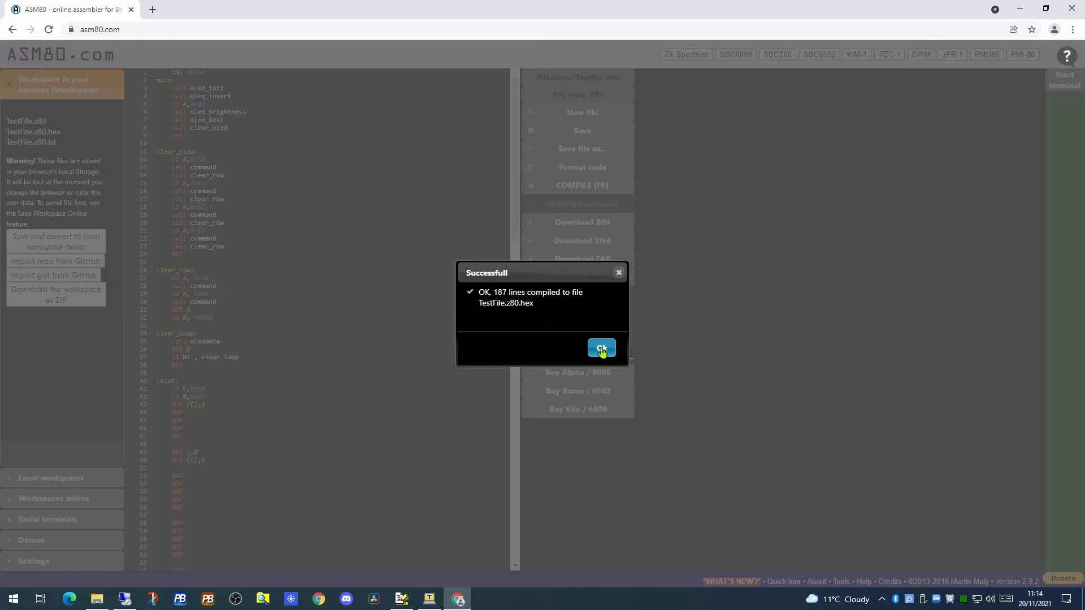
click(599, 348)
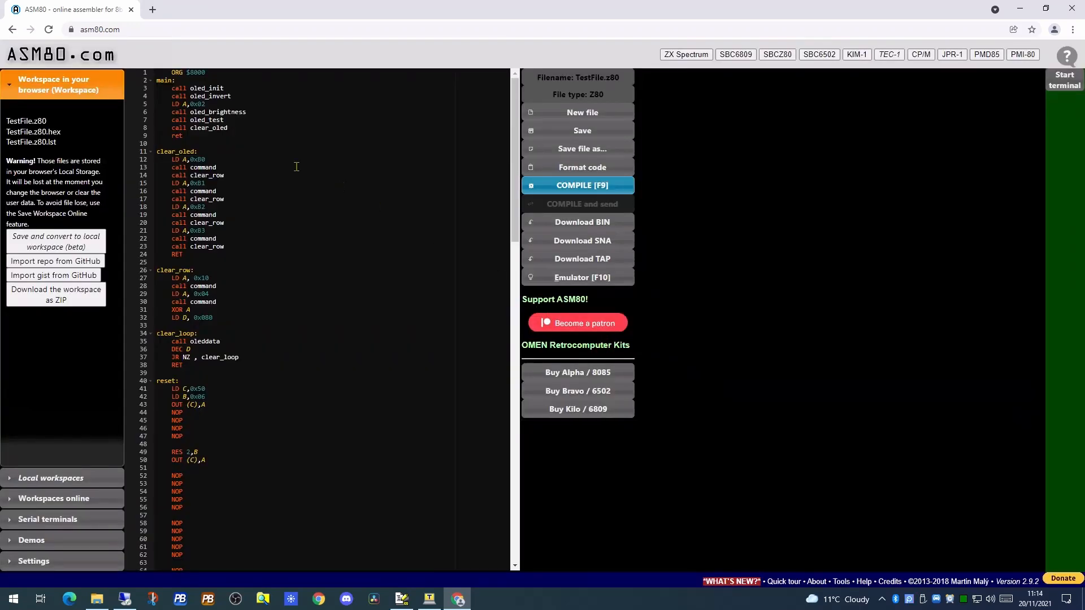
mouse_move(33, 131)
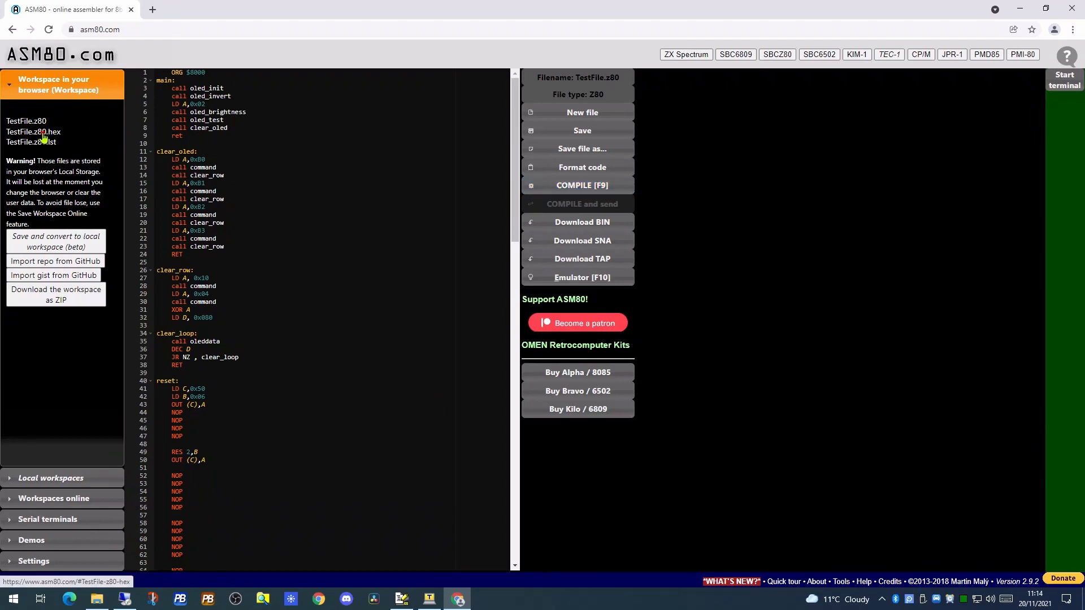
- Select all lines of TestFile.z80.hex for copying and return to Tera Term
click(33, 131)
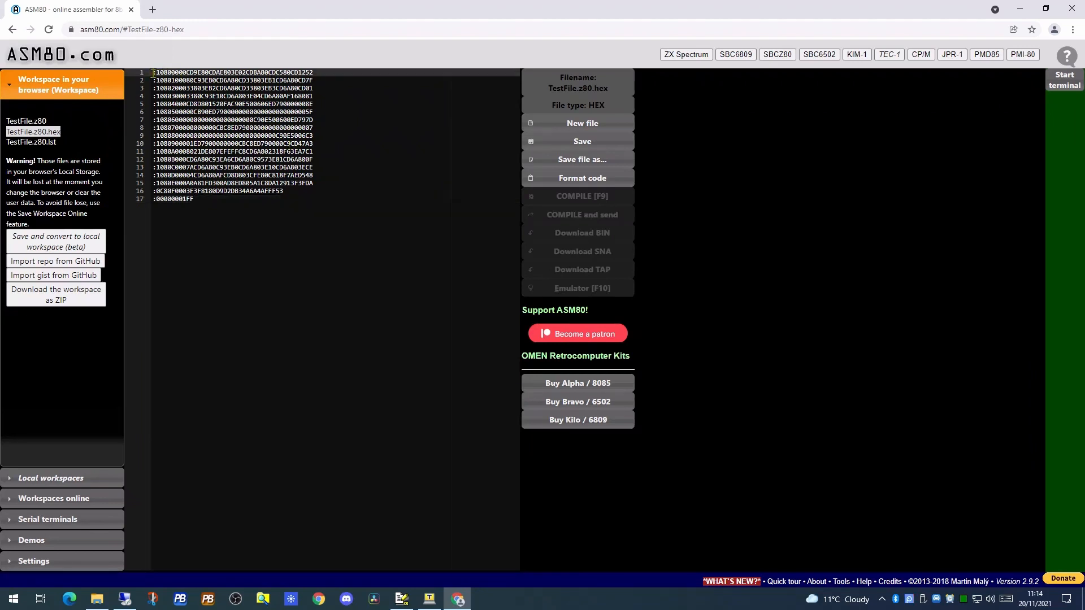
key(ctrl+a)
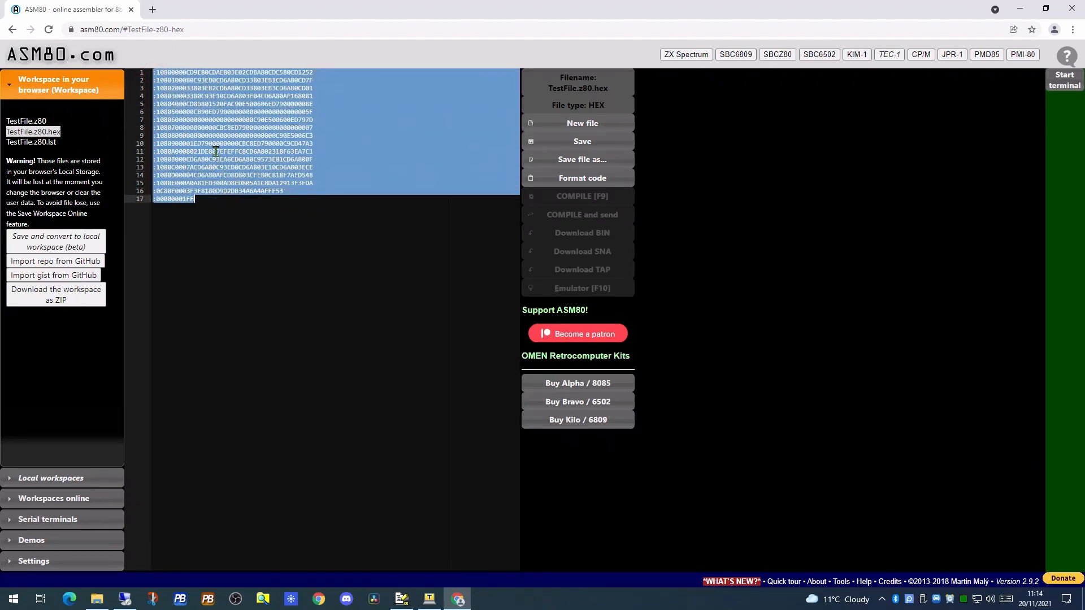
mouse_move(249, 199)
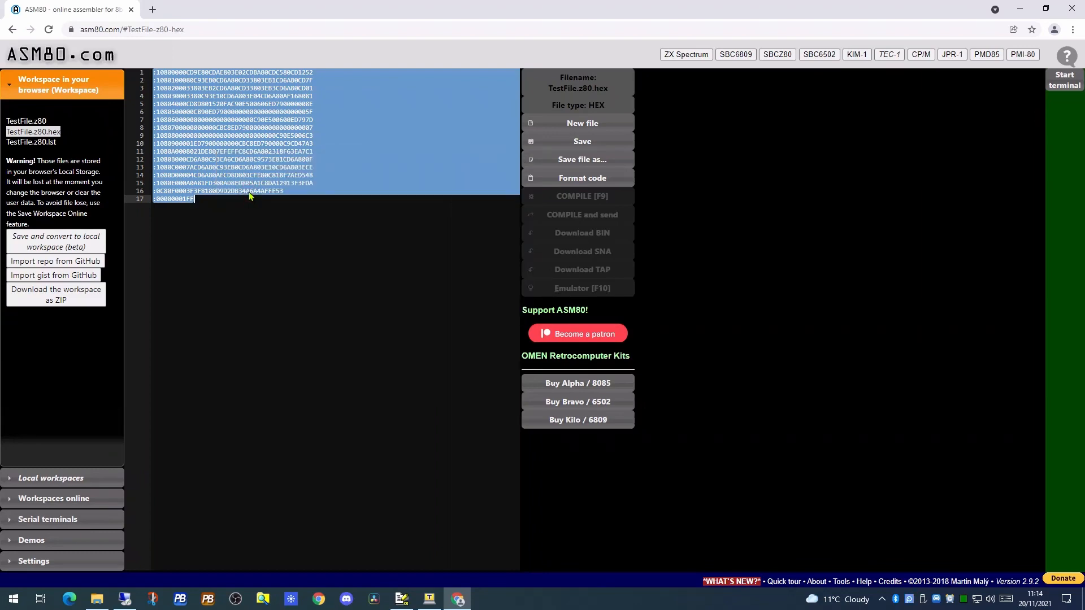
click(428, 599)
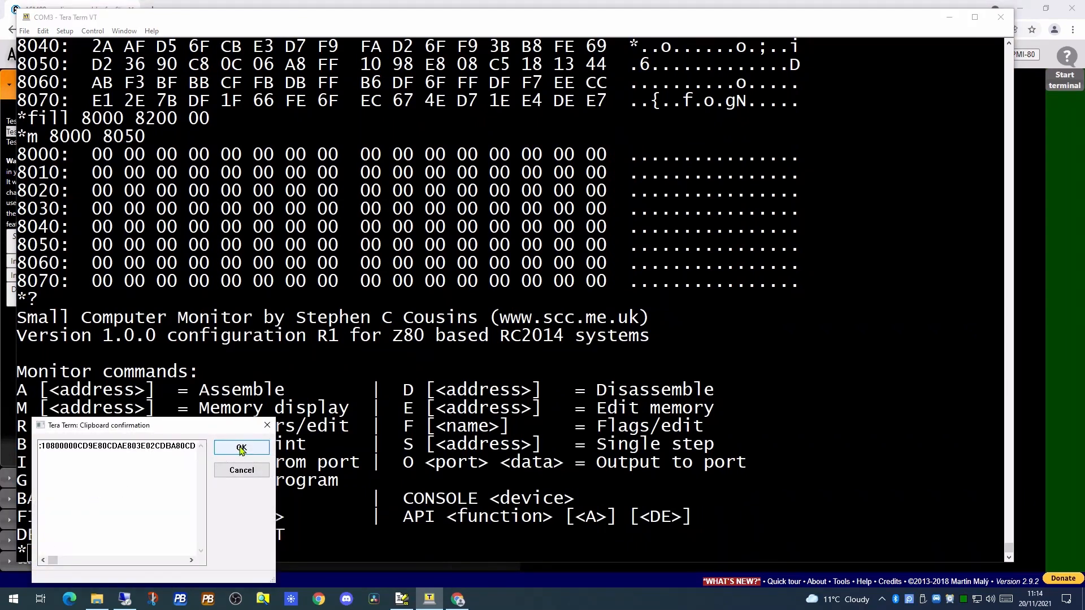
- Accept the hex paste into the monitor and dump memory from 8000
click(241, 447)
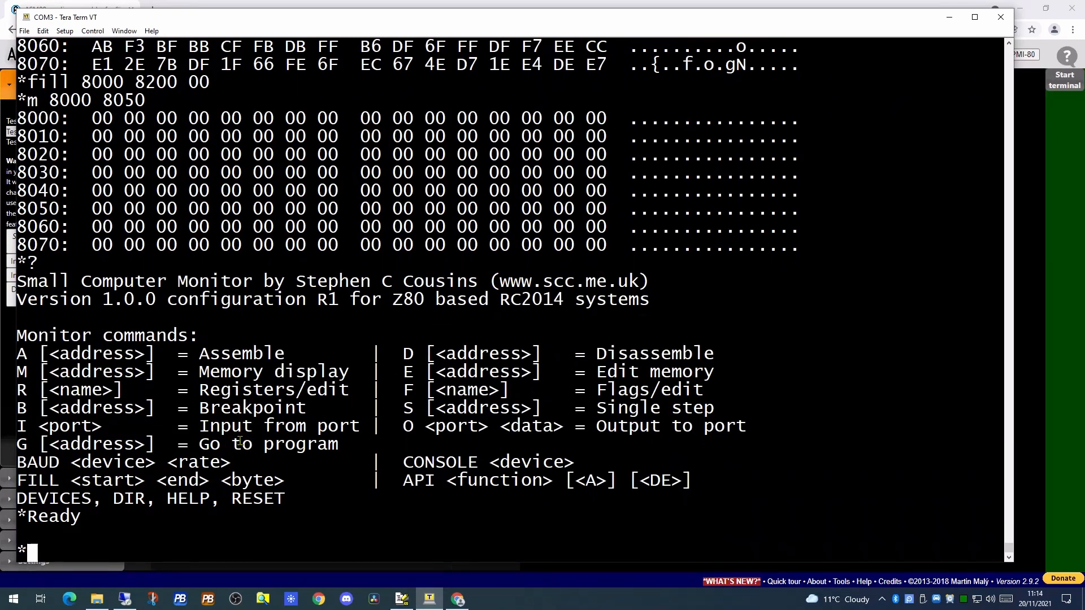
text(m 8)
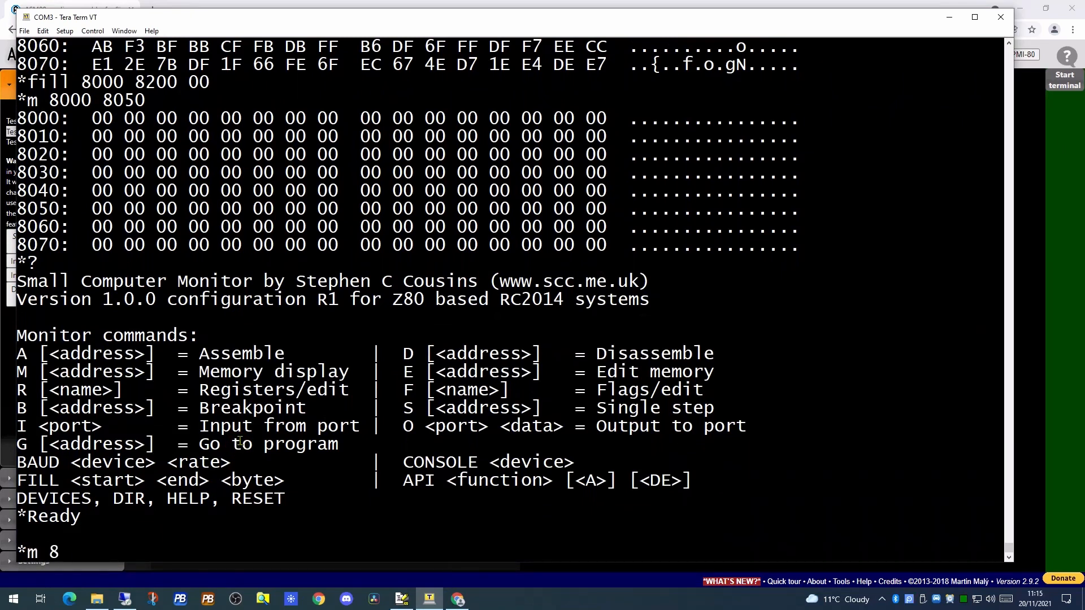
text(000 80)
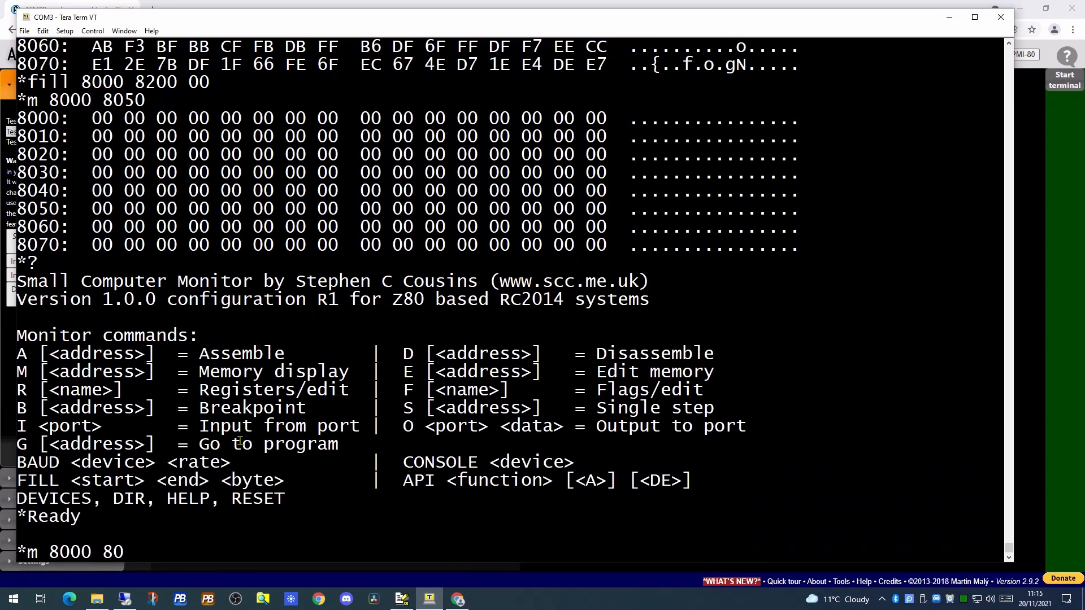
key(Return)
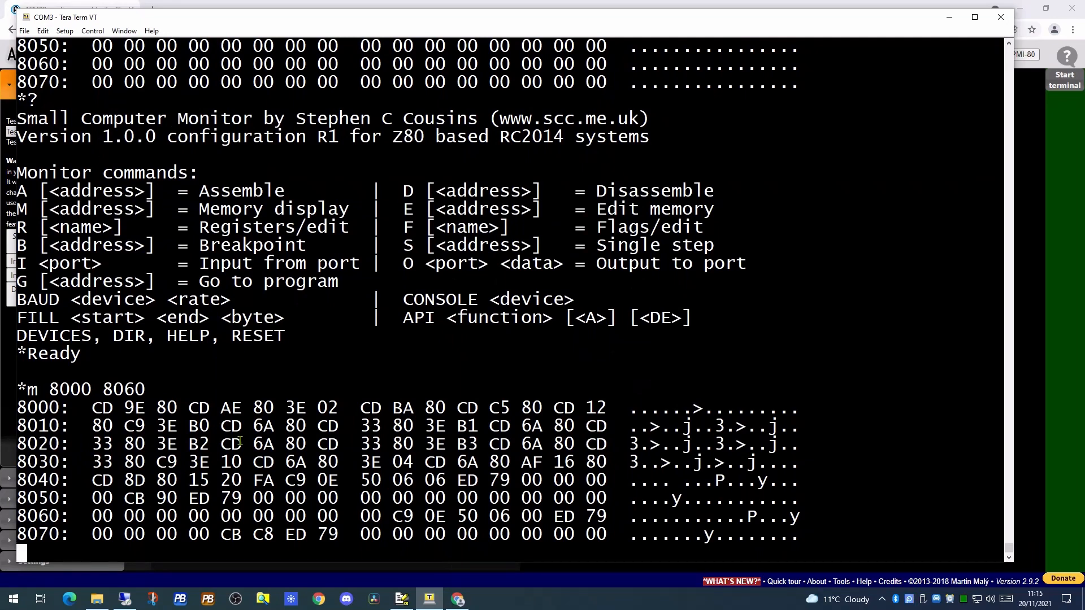
- Disassemble 8000 to 8050 to show the loaded program code
text(d 8)
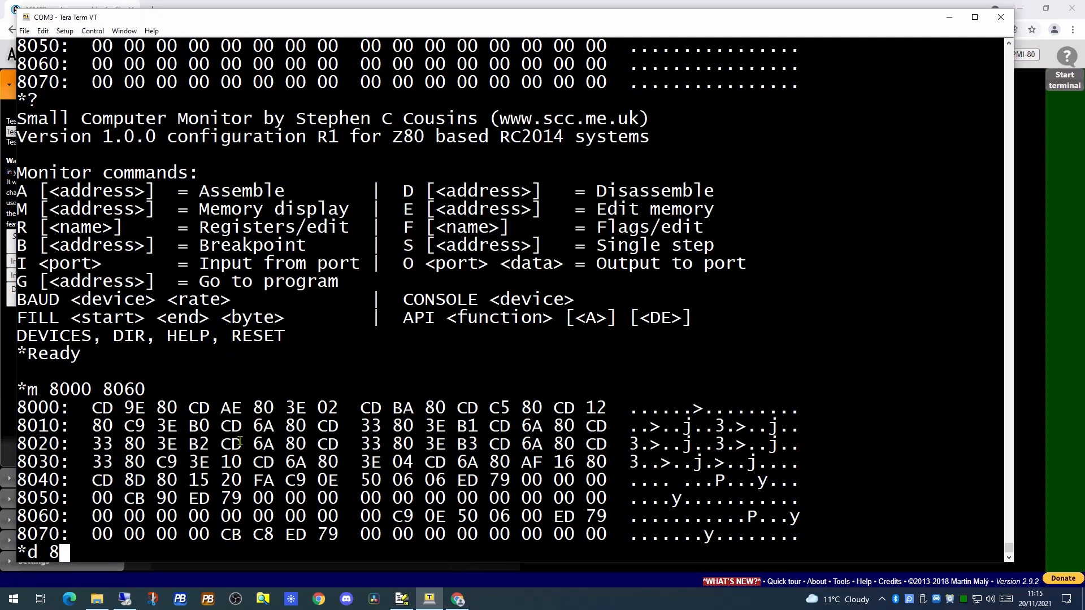
text(000)
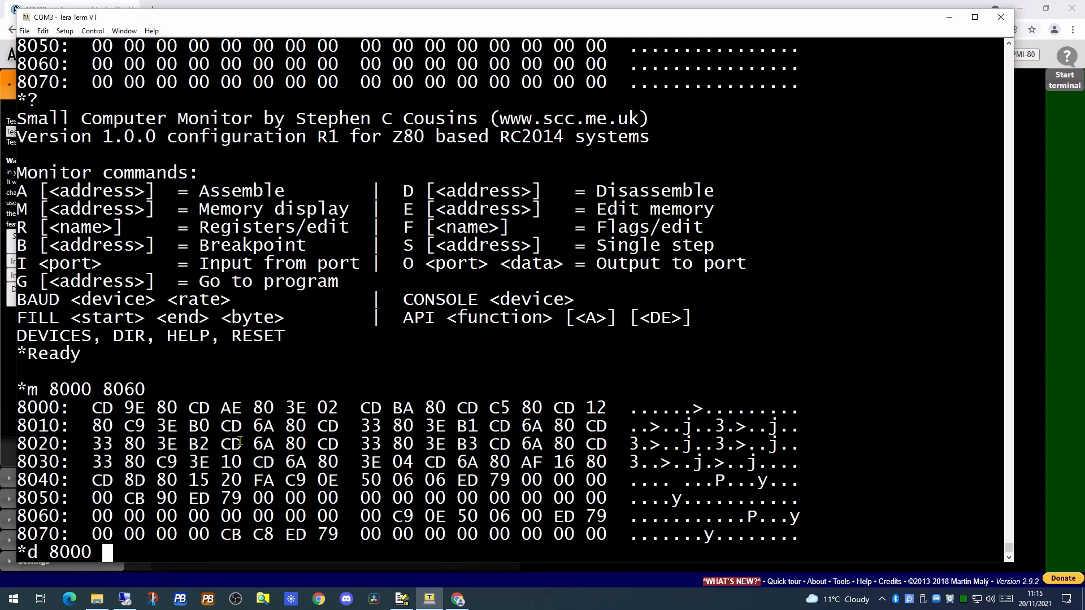
text(8050)
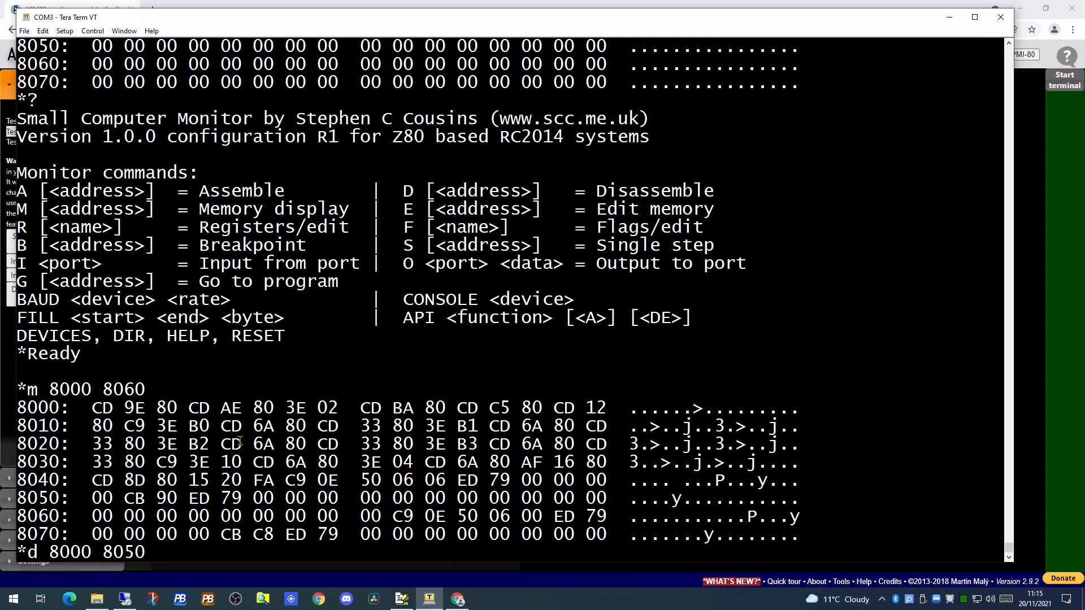
key(Return)
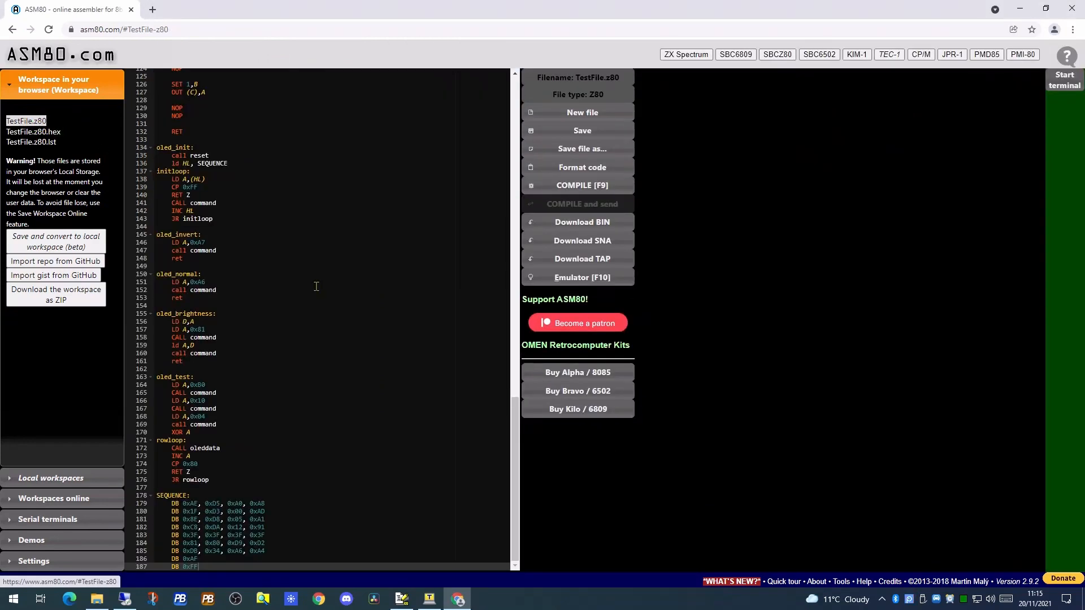
mouse_move(429, 599)
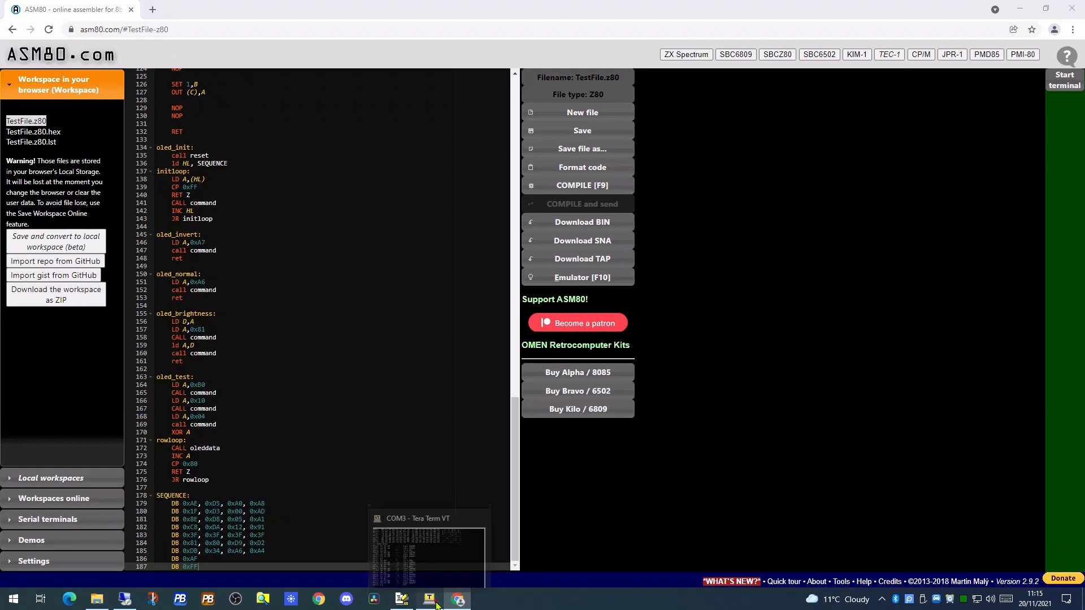
click(428, 599)
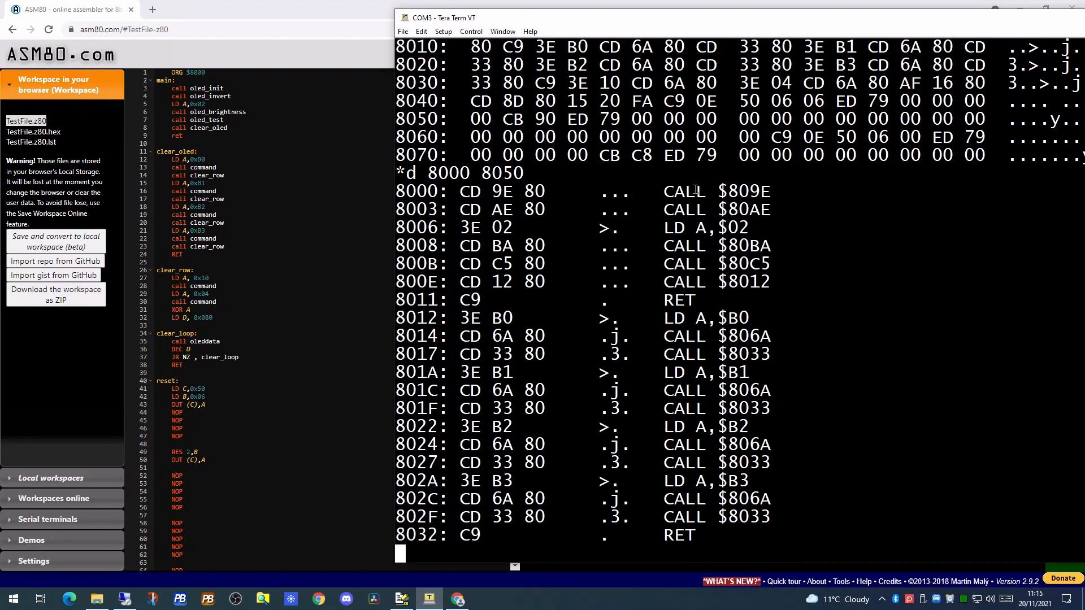
mouse_move(746, 228)
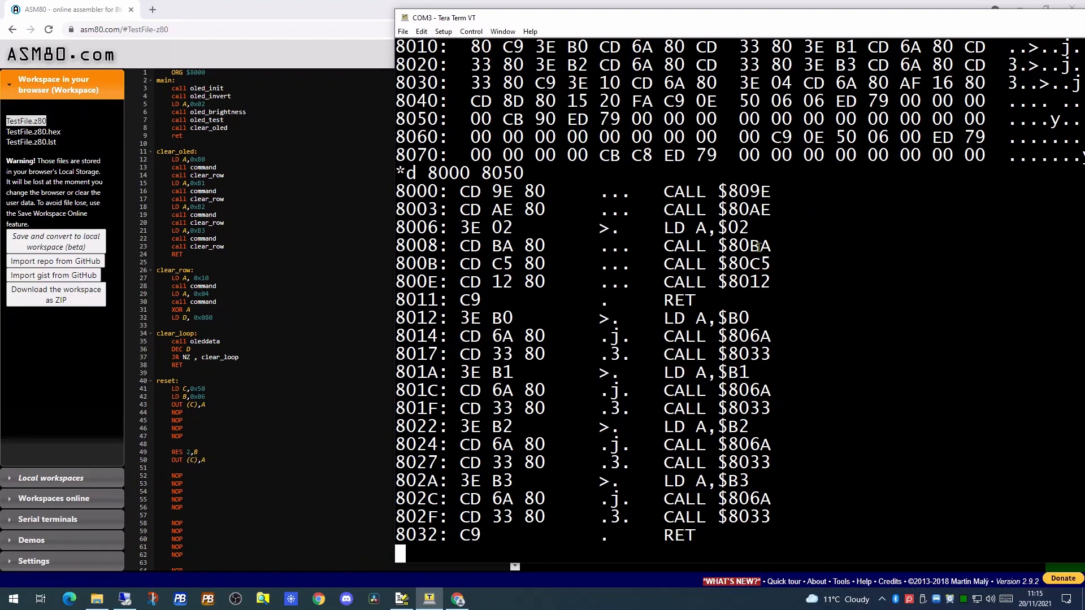
mouse_move(768, 281)
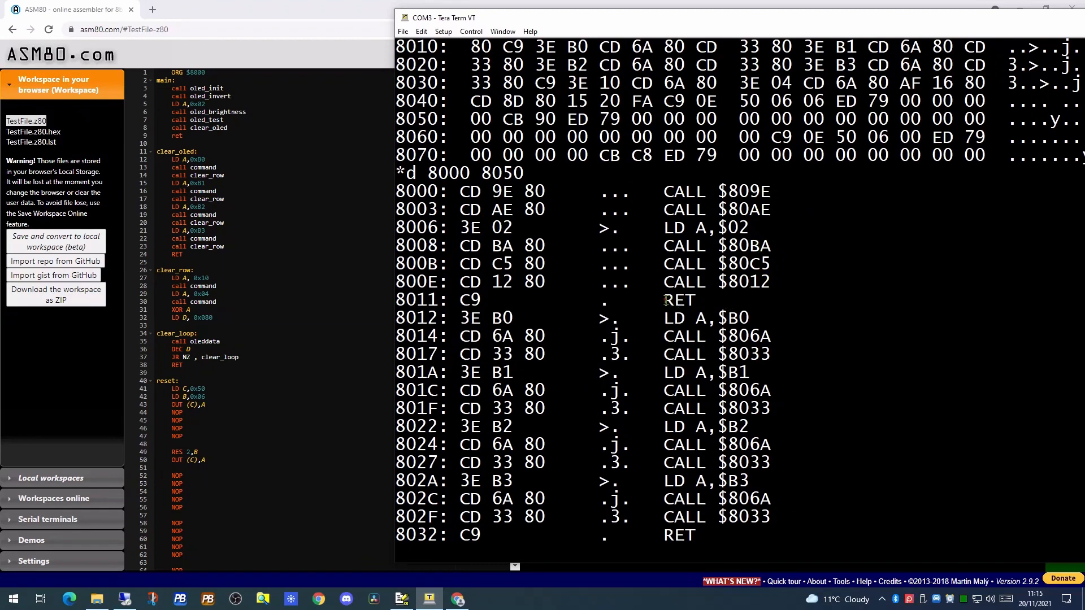
double_click(678, 300)
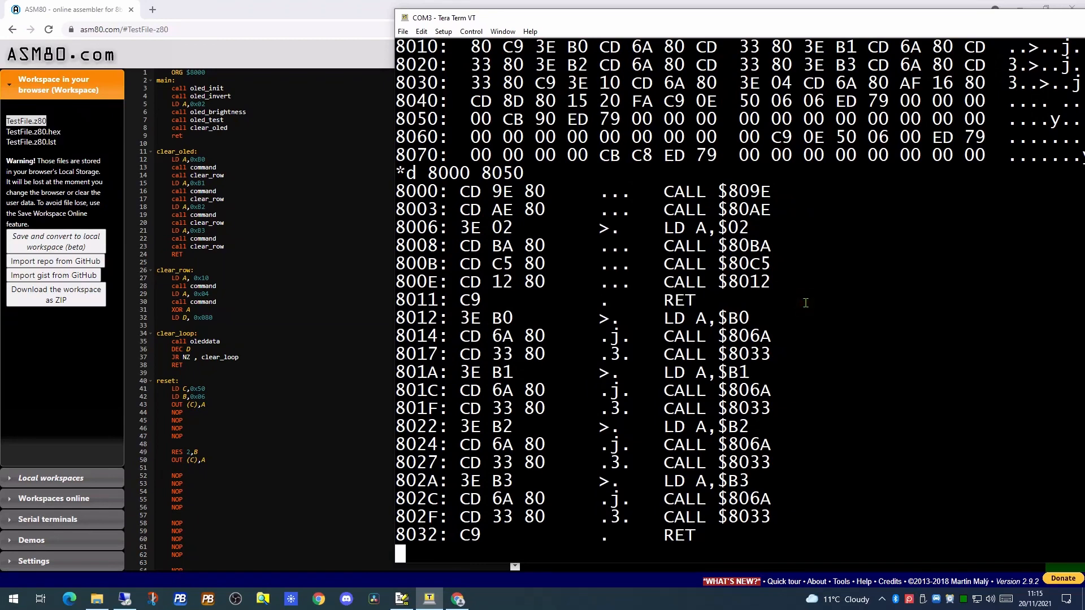
scroll(down, 3)
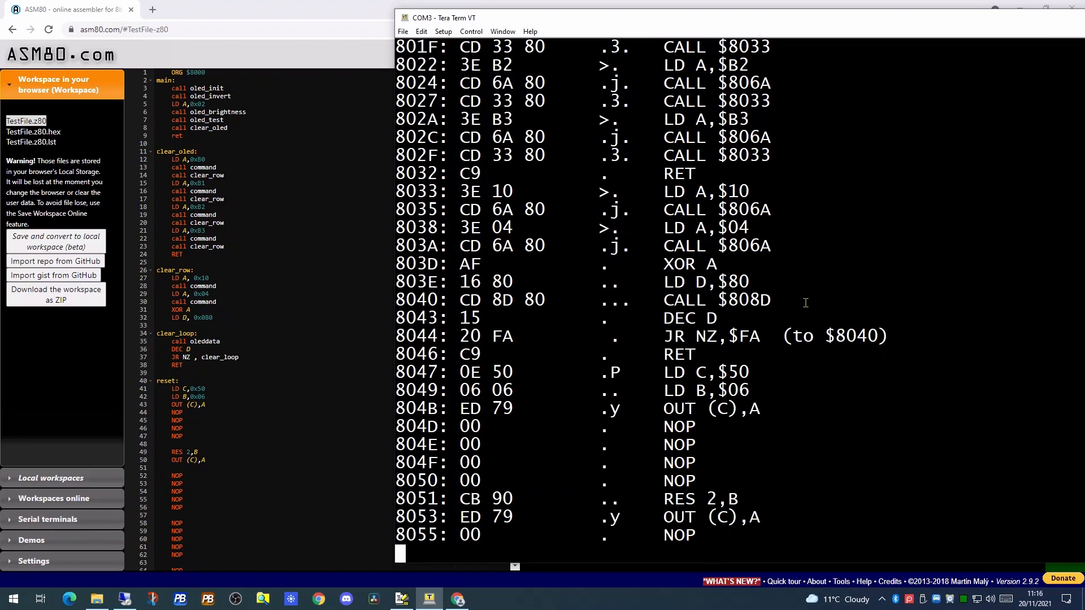
mouse_move(269, 235)
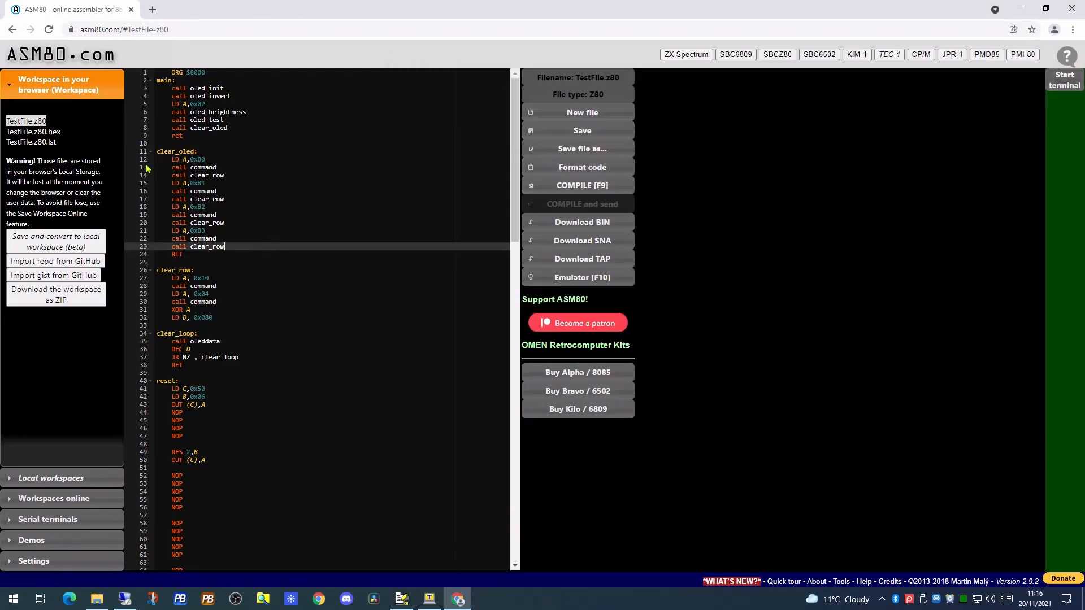
right_click(26, 121)
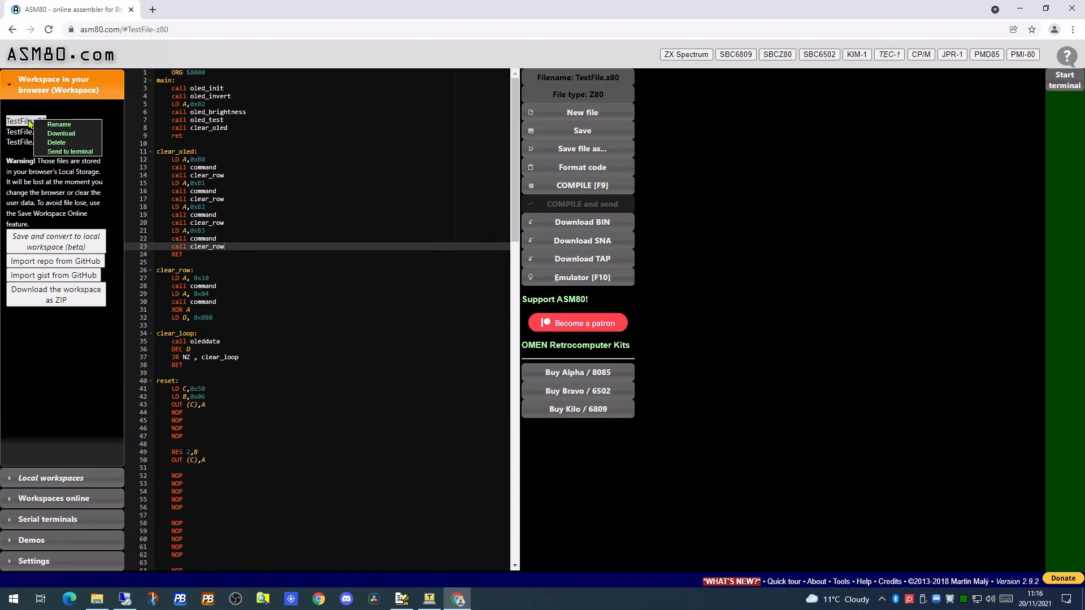
mouse_move(319, 125)
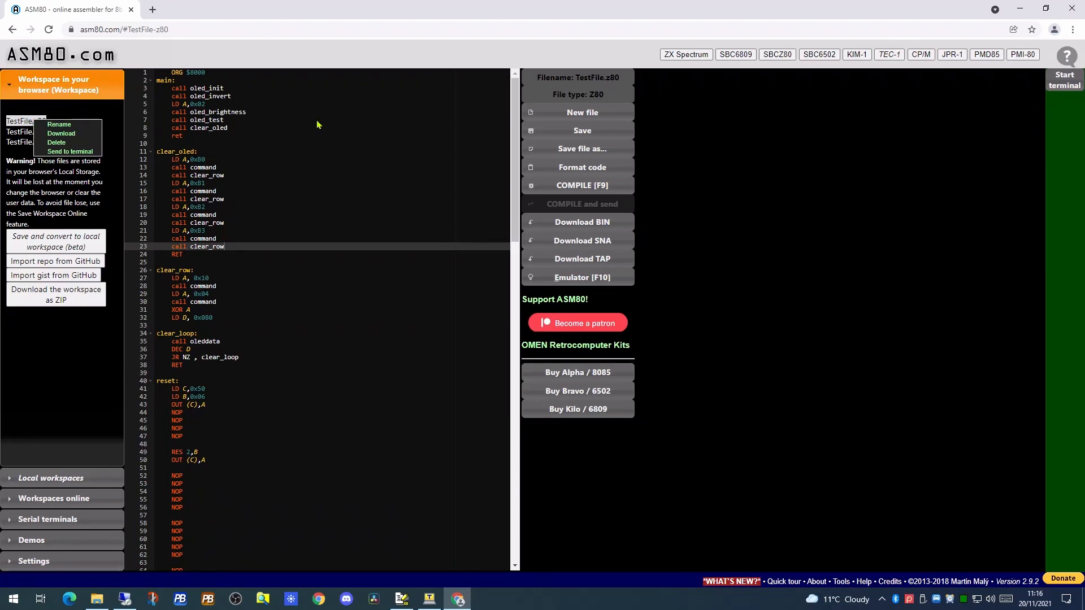
click(315, 119)
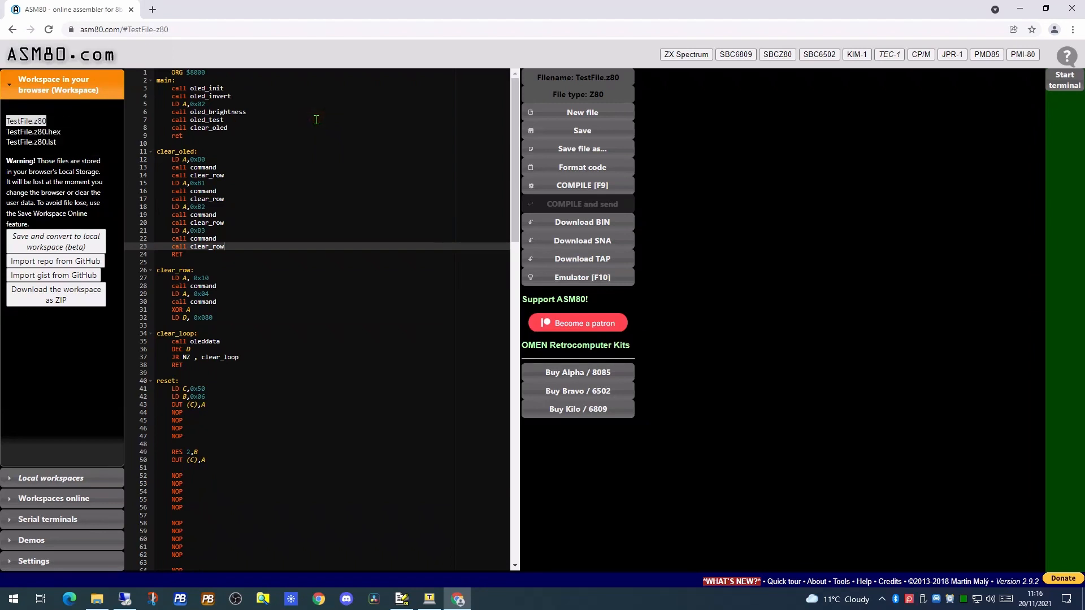